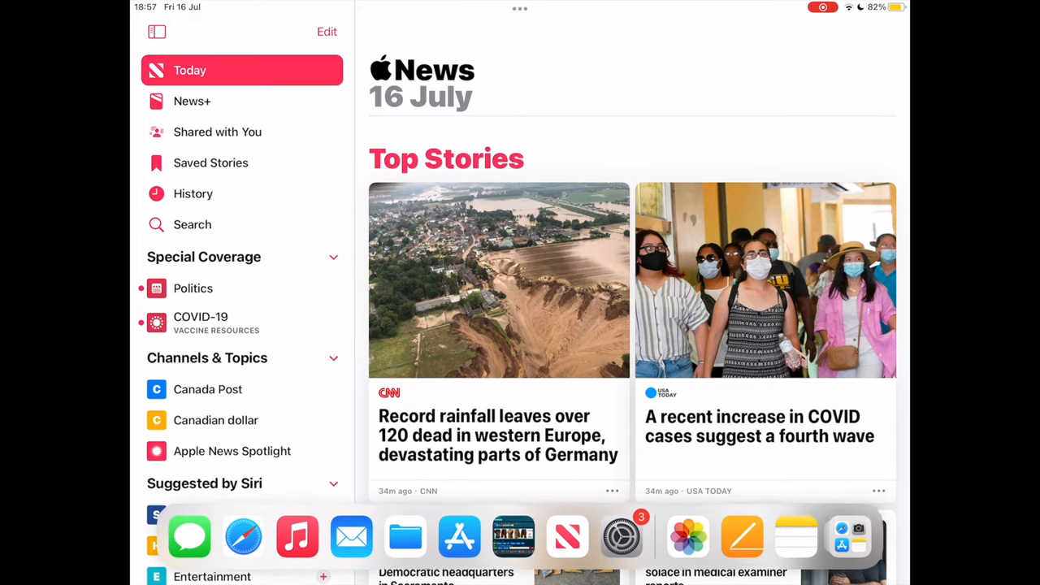
Step: Drag the App Store from the Dock to the right edge to join News in Split View
{"action": "left_click", "coordinate": [459, 537]}
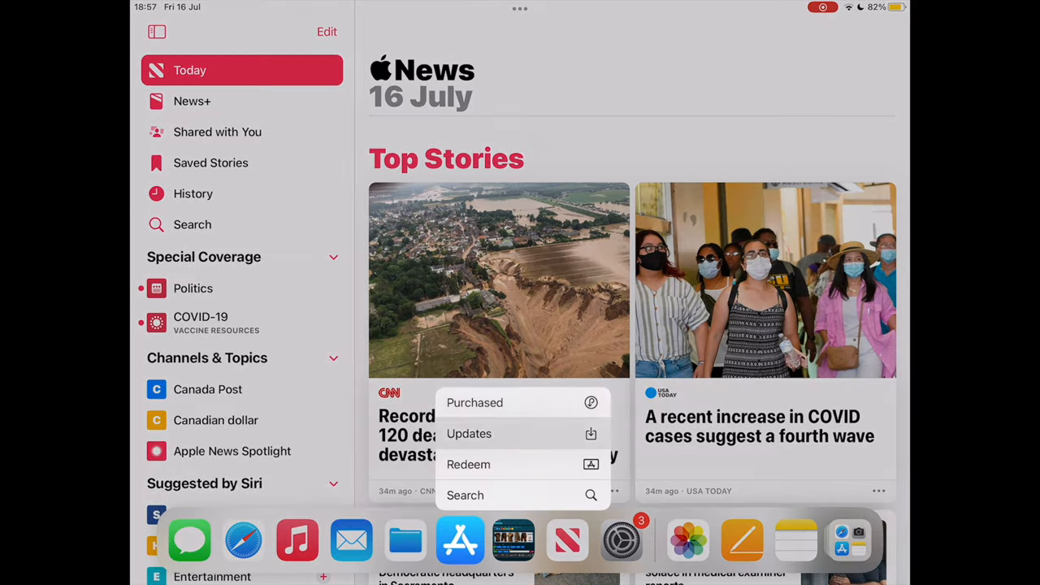
{"action": "left_click", "coordinate": [460, 539]}
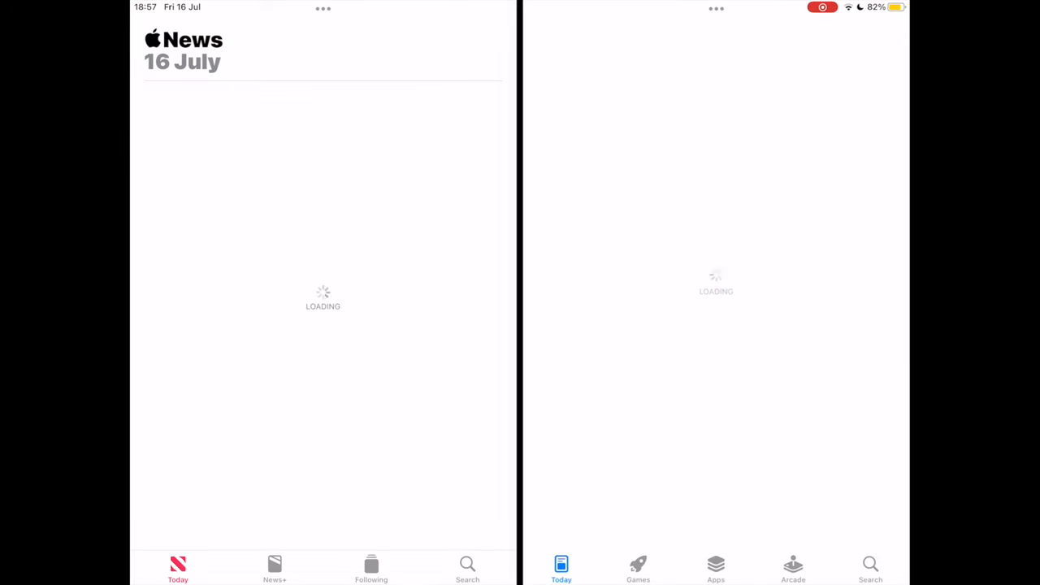